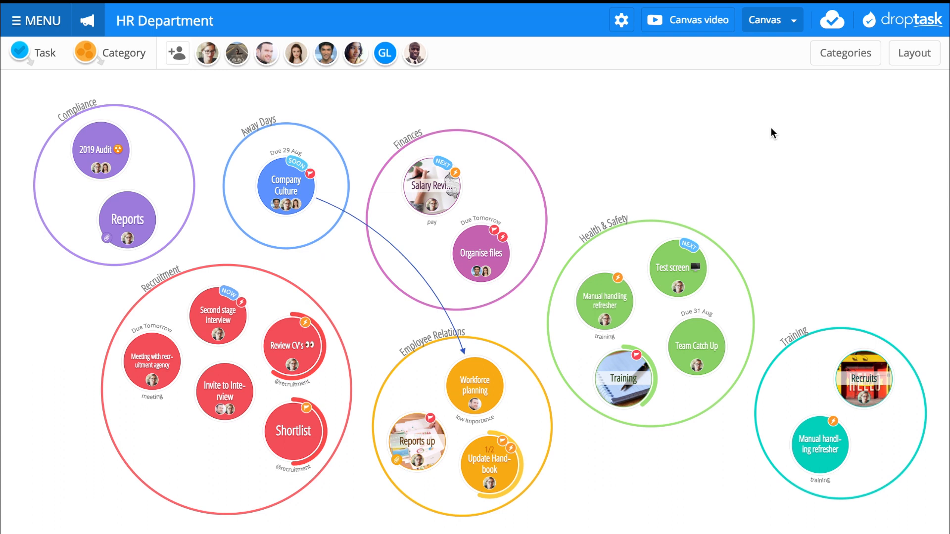
Step: Jump to the Employee Relations category and start typing the 'Change wire' task name
left_click(845, 53)
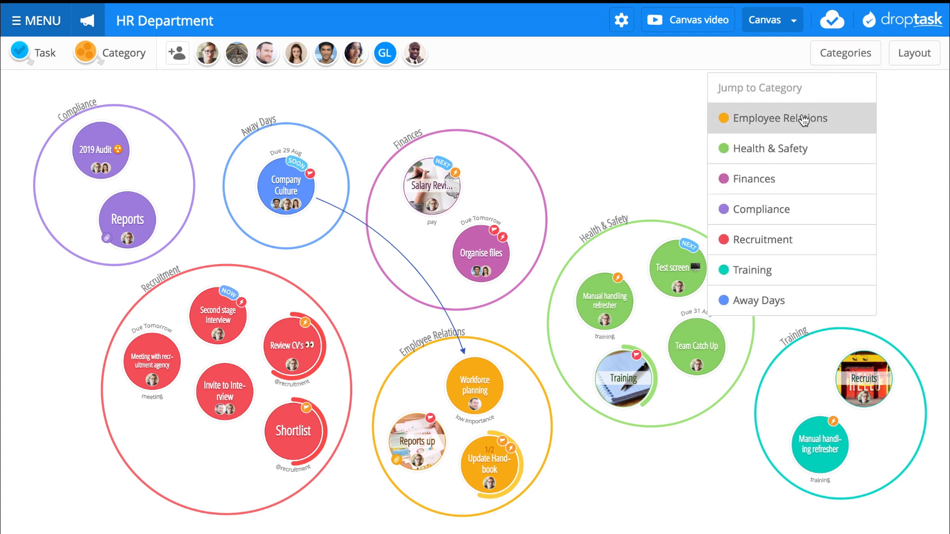
left_click(780, 118)
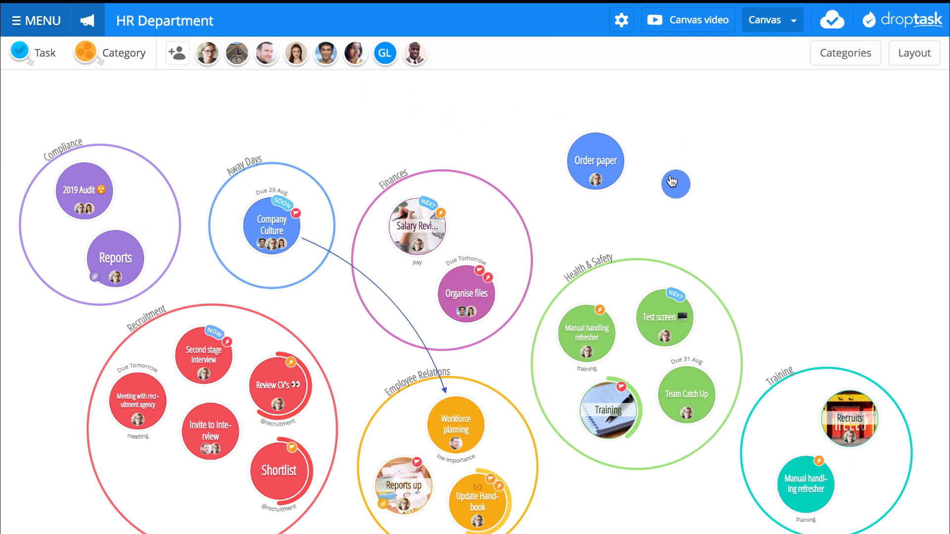
type("Change wire")
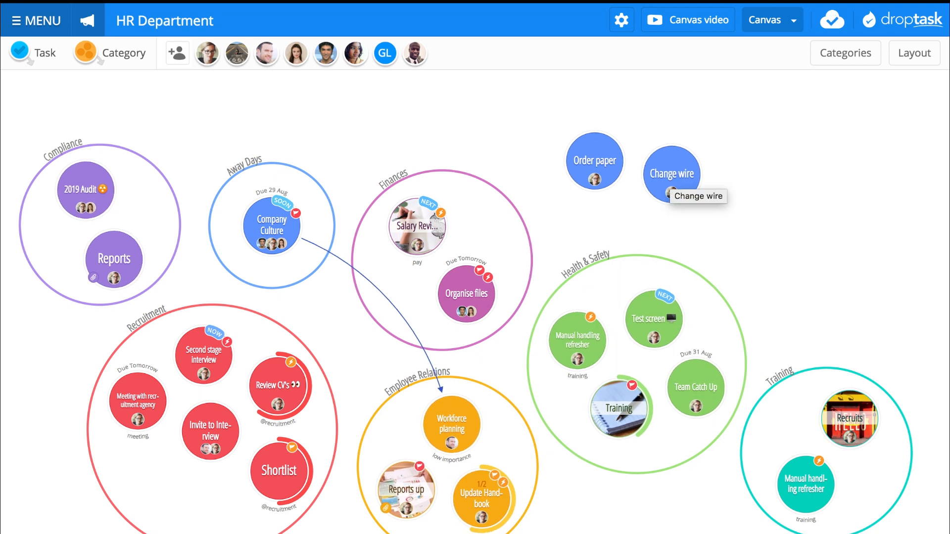
mouse_move(190, 73)
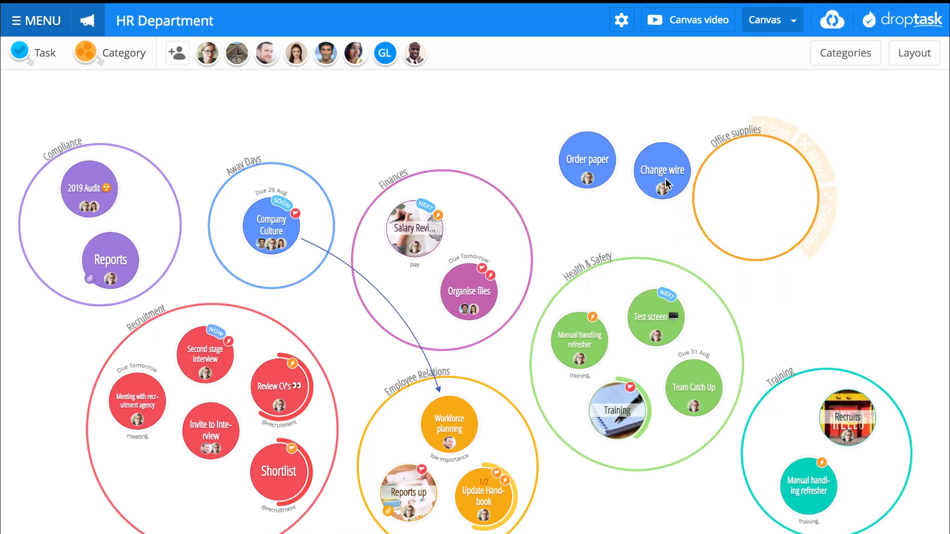
Step: Move Change wire and Order paper into the Office supplies category
left_click_drag(661, 170, 722, 176)
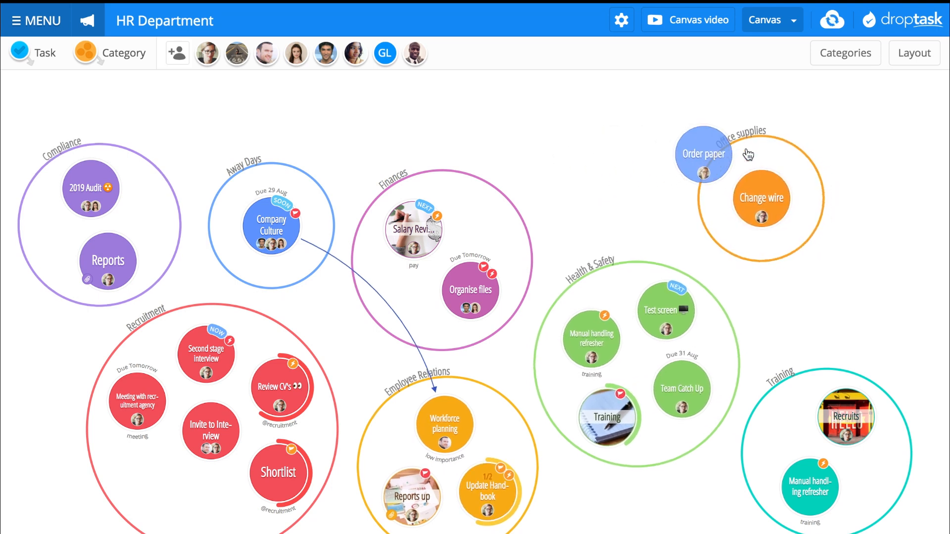
left_click(703, 153)
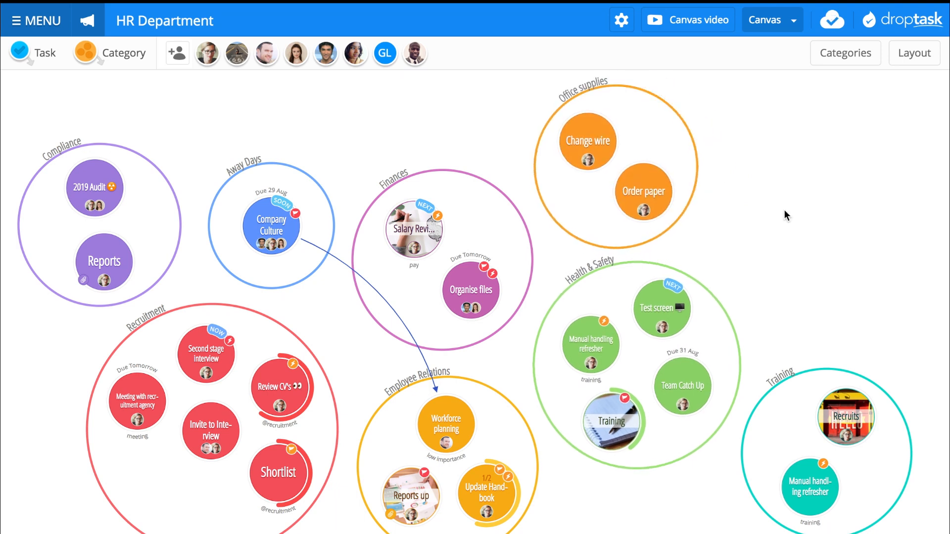
Step: Give Invite to Interview 25% progress, high importance and a 15 August due date
left_click(210, 432)
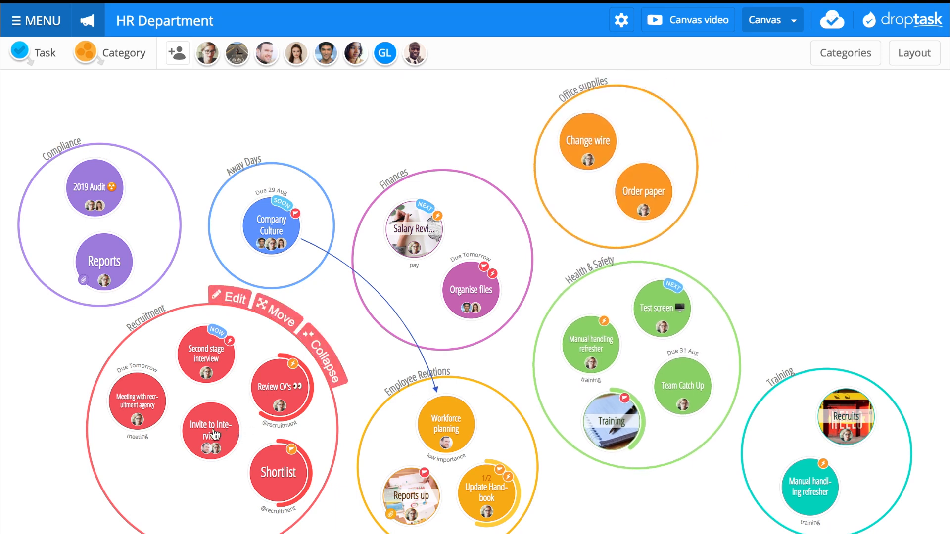
left_click(210, 430)
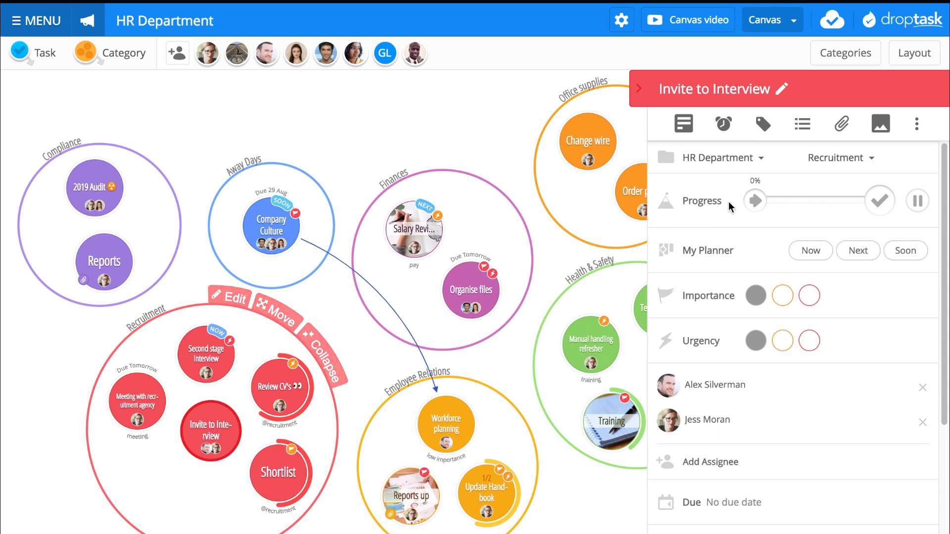
left_click_drag(755, 200, 786, 200)
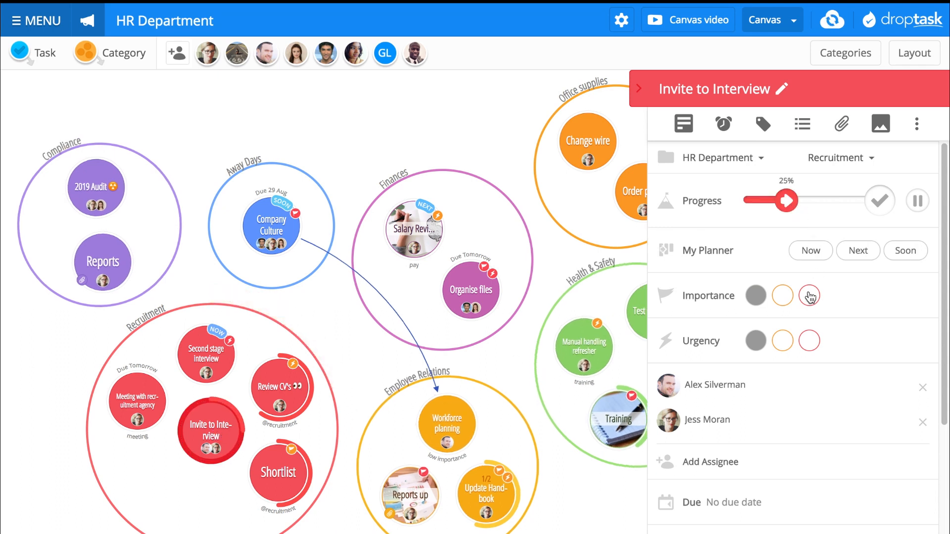
left_click(808, 296)
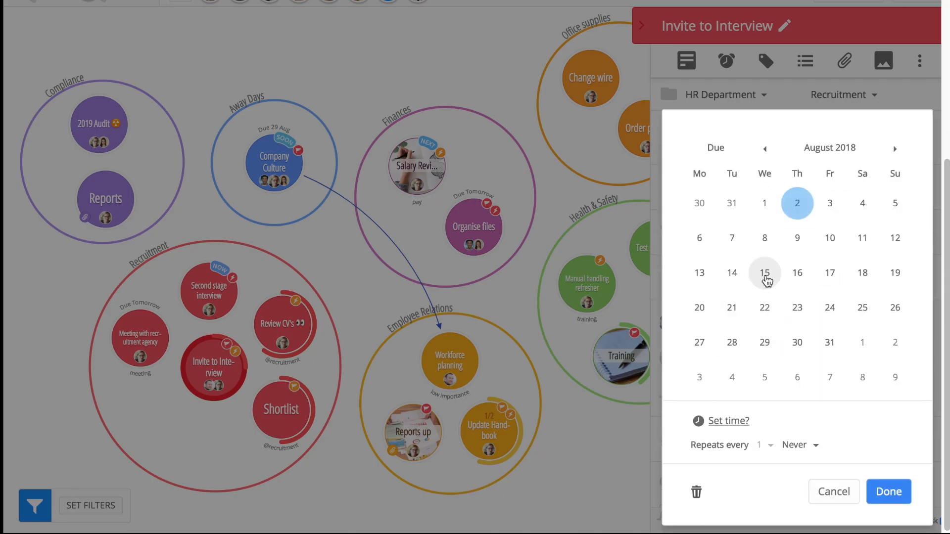
left_click(763, 273)
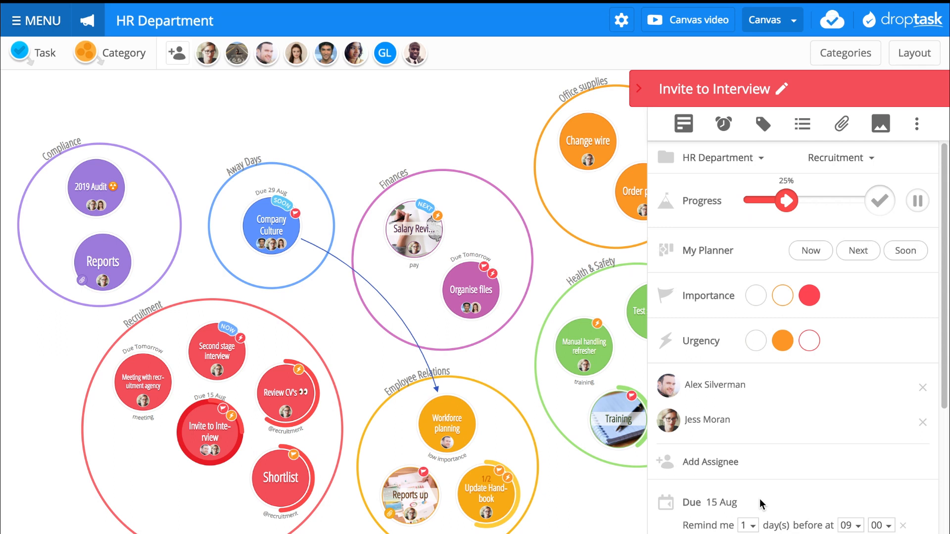
mouse_move(793, 285)
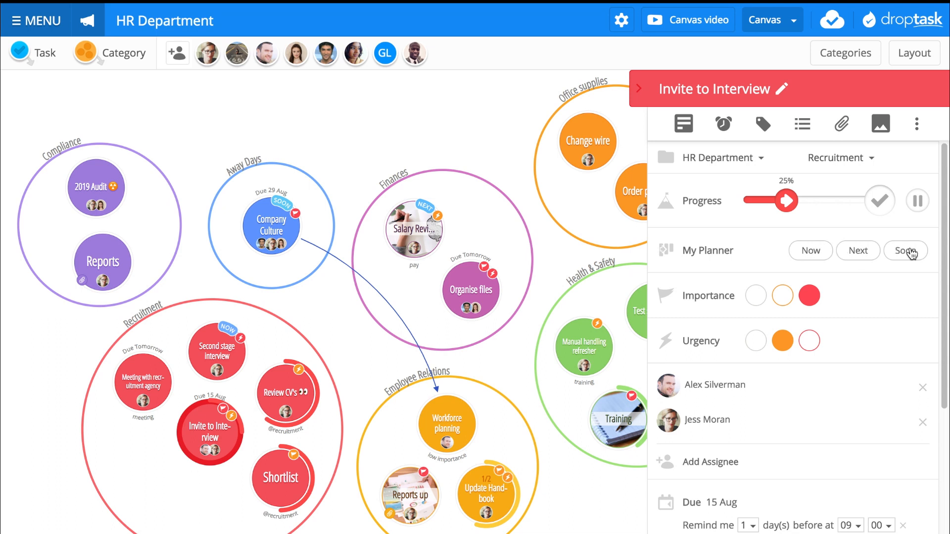
Step: Plan Invite to Interview as Next in My Planner
left_click(838, 250)
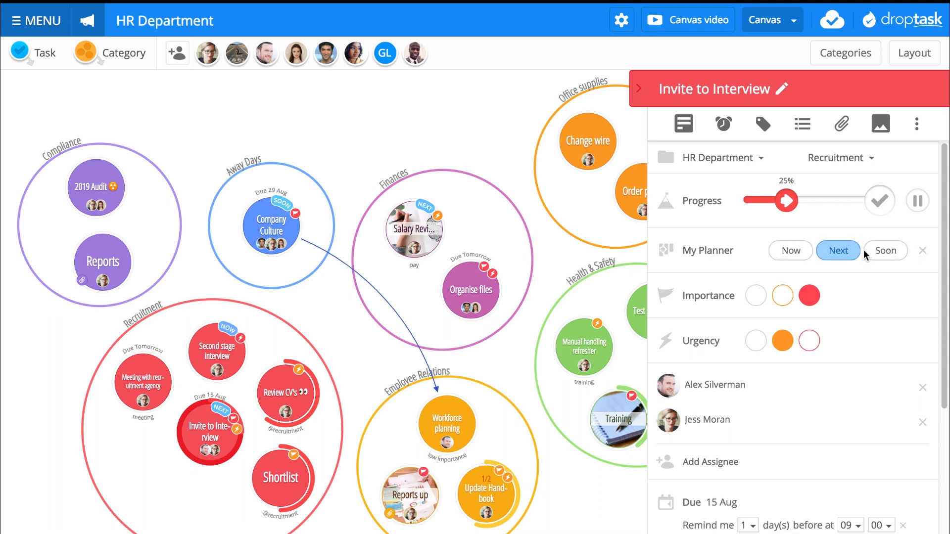
mouse_move(550, 391)
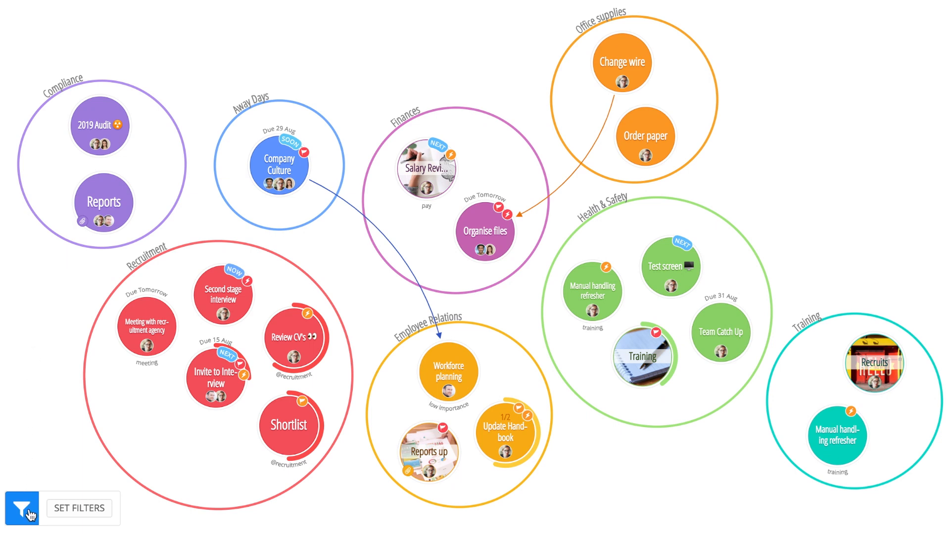
Step: Apply a filter so the canvas shows 18 of 23 tasks
left_click(87, 507)
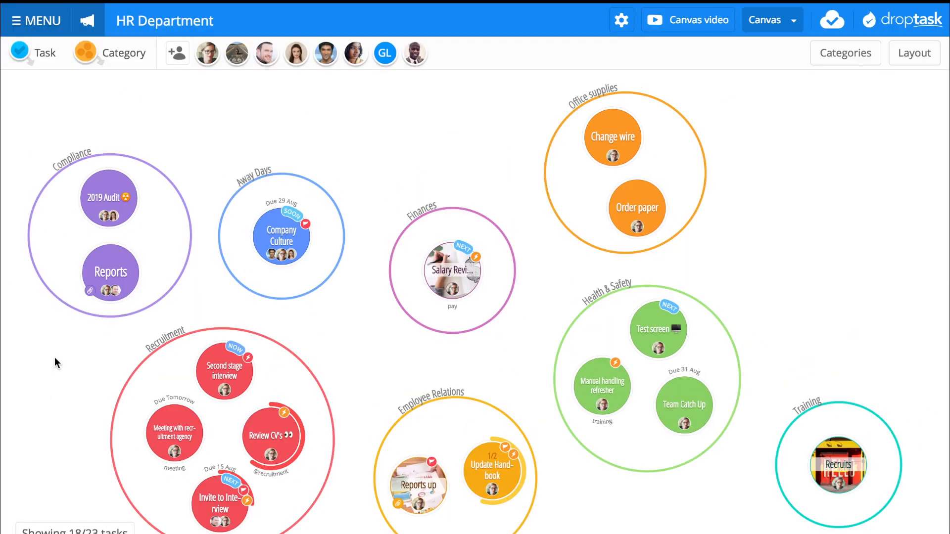
Step: Drag the Reports progress slider to the end and mark Reports complete
left_click(110, 272)
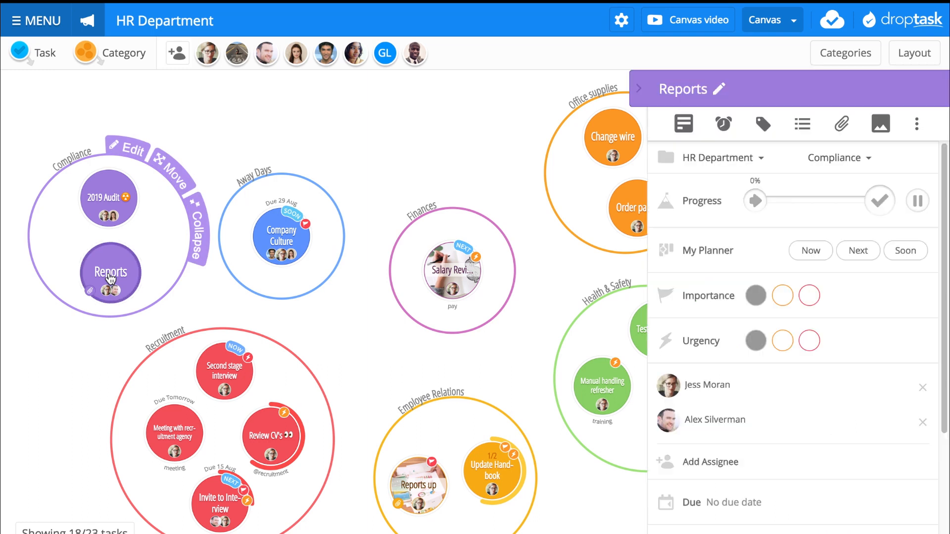
left_click_drag(754, 200, 842, 200)
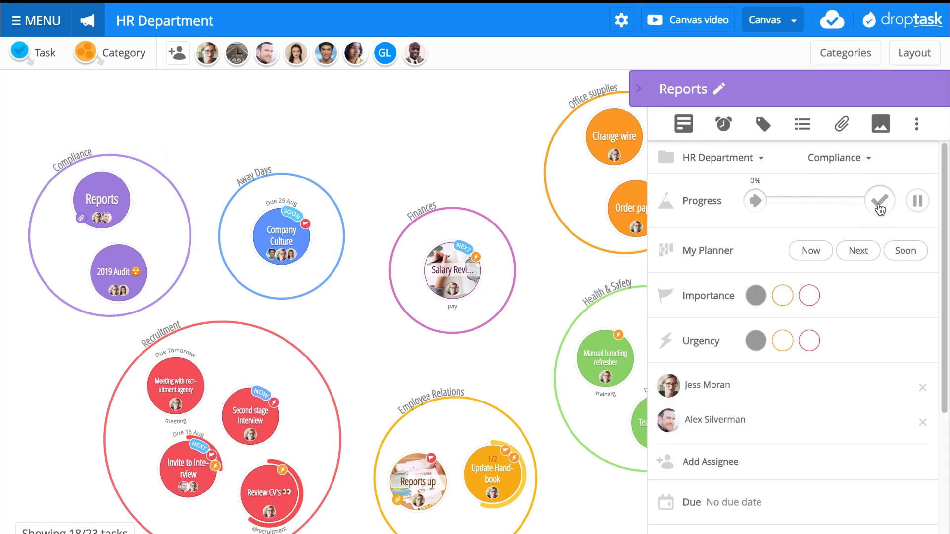
left_click(879, 200)
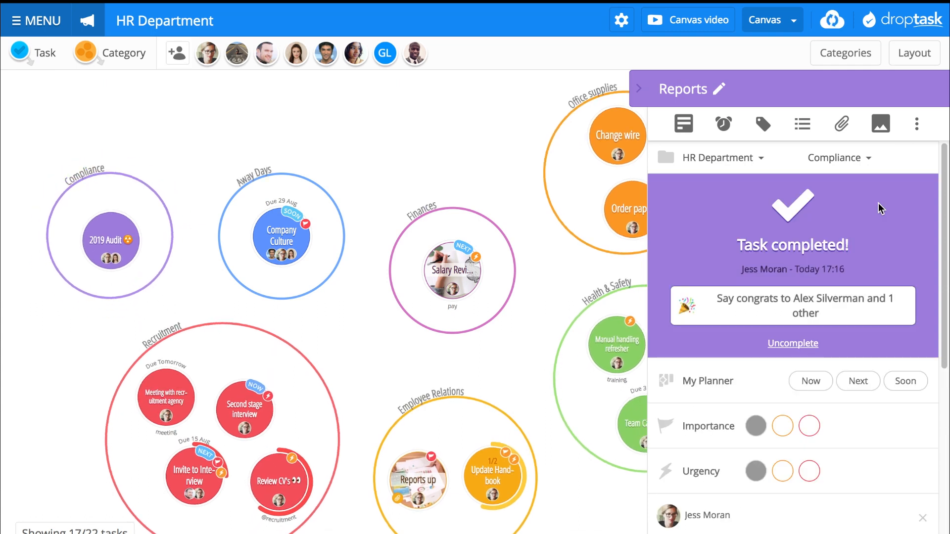